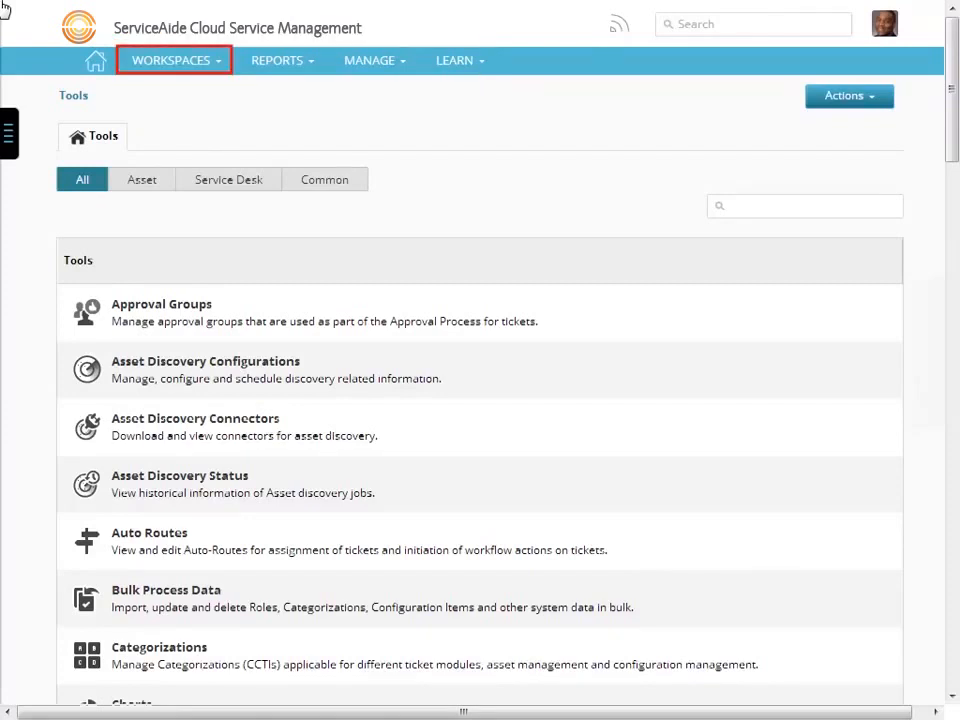
# Expand the Workspaces menu listing Ticket Center under Service Desk and Asset Center.
pyautogui.click(172, 60)
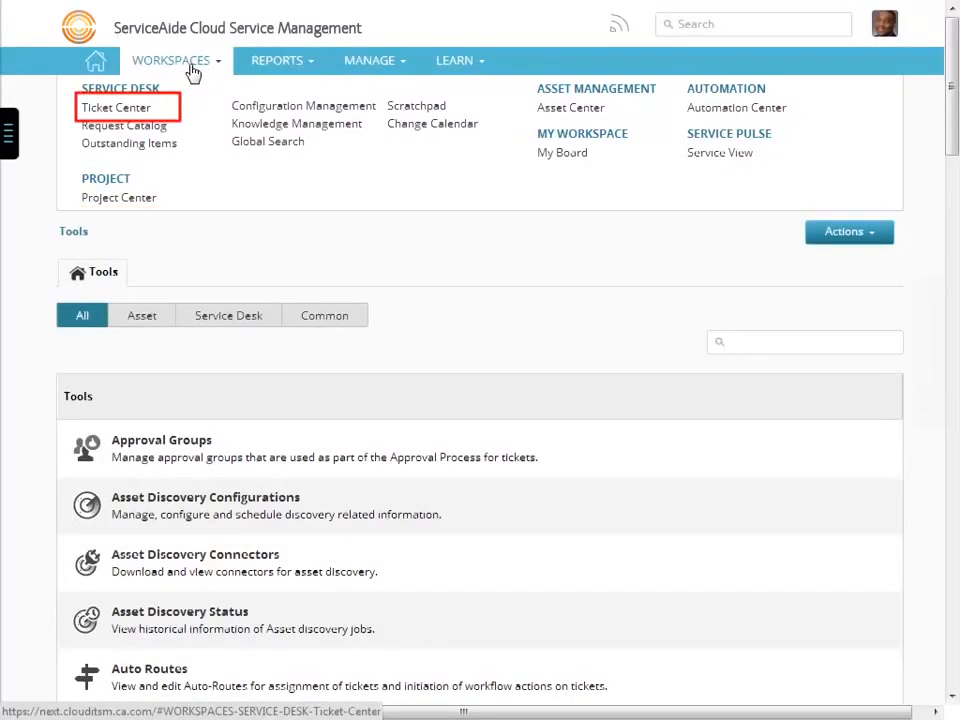
# Enter the Ticket Center, then show the Reports menu with Standard Reports and Dashboards.
pyautogui.click(124, 108)
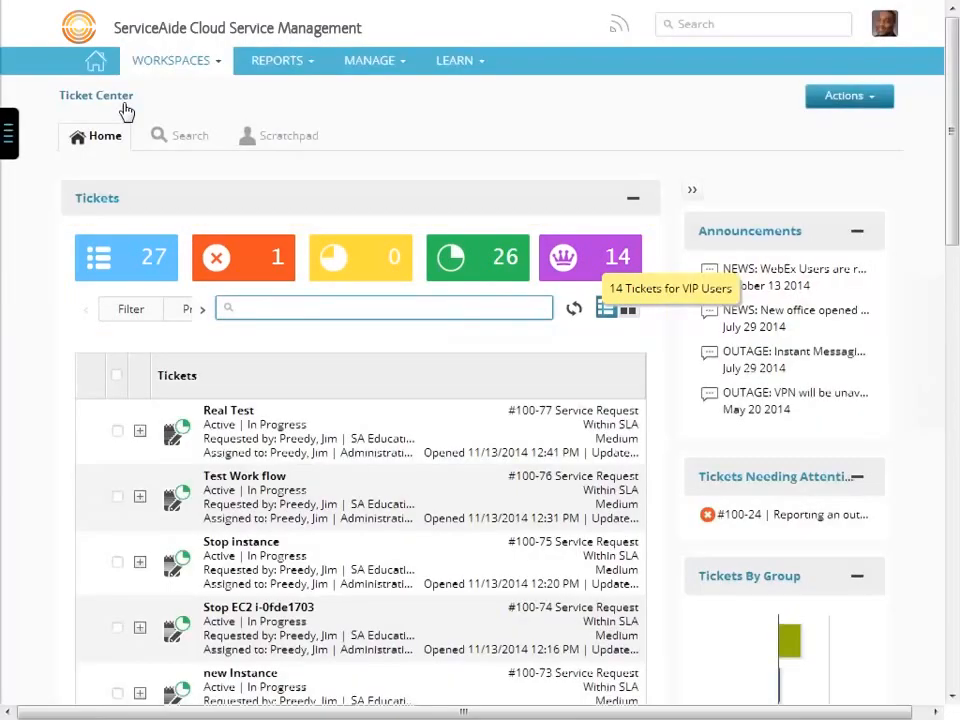
pyautogui.click(848, 96)
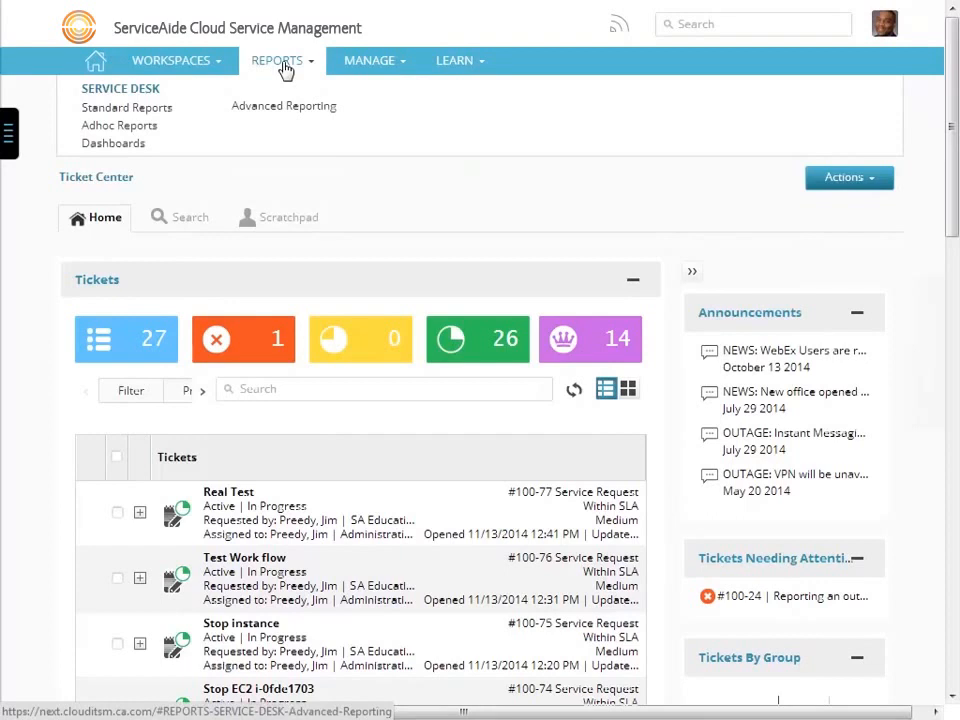
# Reach Manage > Tools and filter the list to Asset tools like Manufacturers and Models.
pyautogui.click(374, 60)
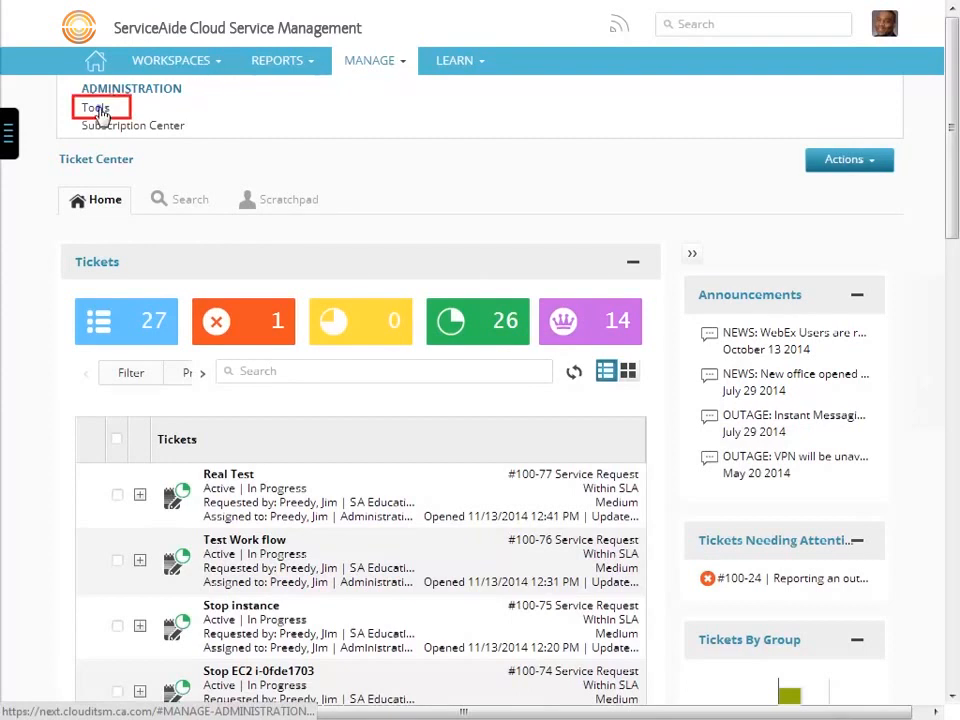
pyautogui.click(94, 108)
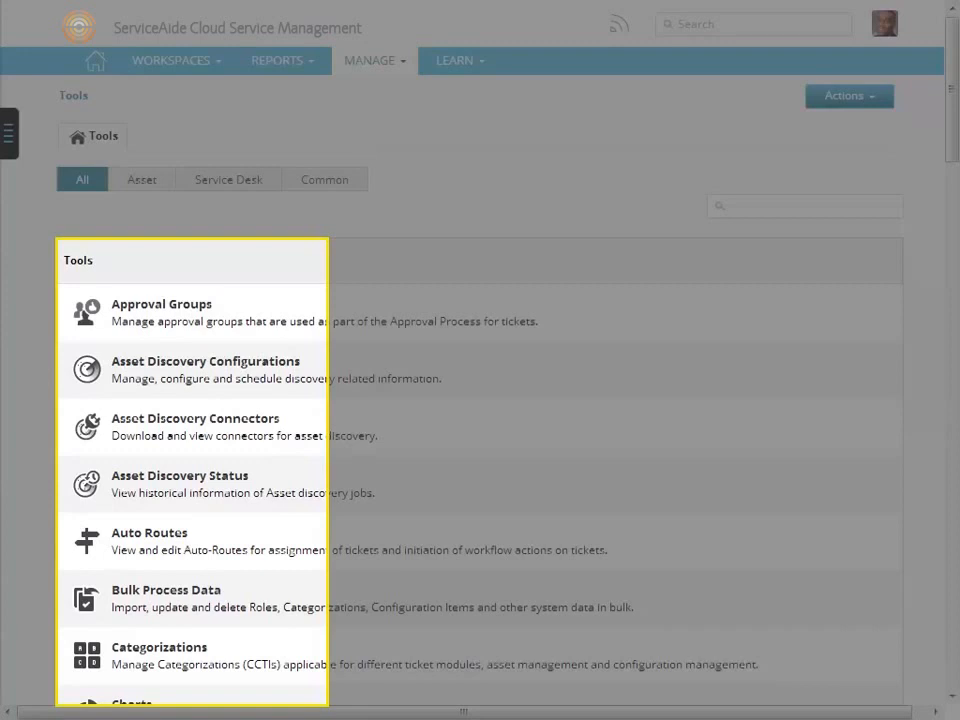
pyautogui.click(140, 180)
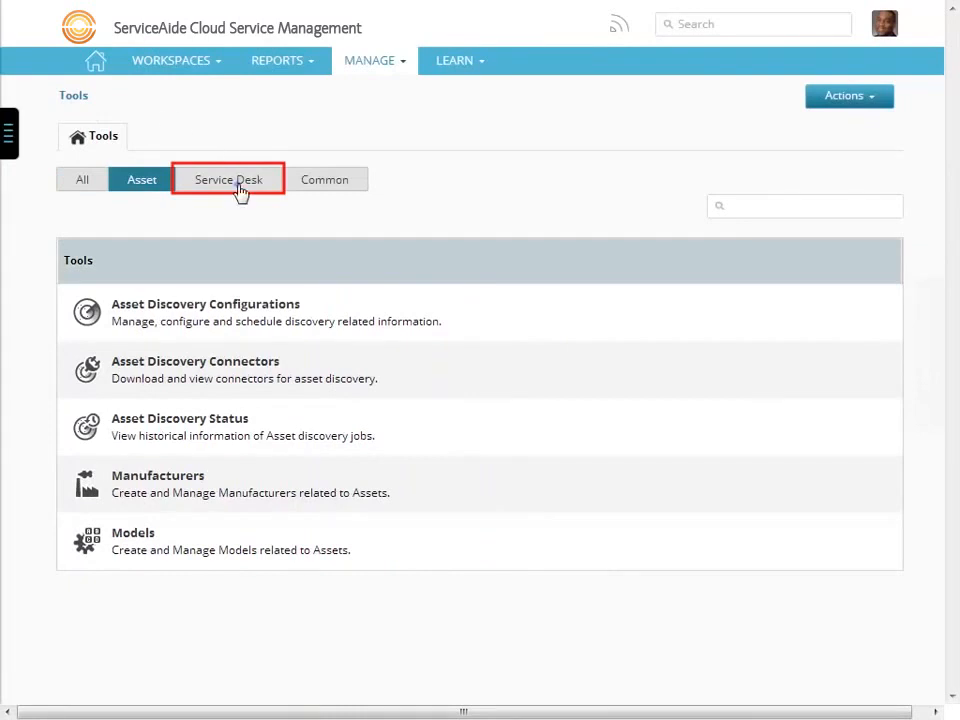
pyautogui.click(228, 180)
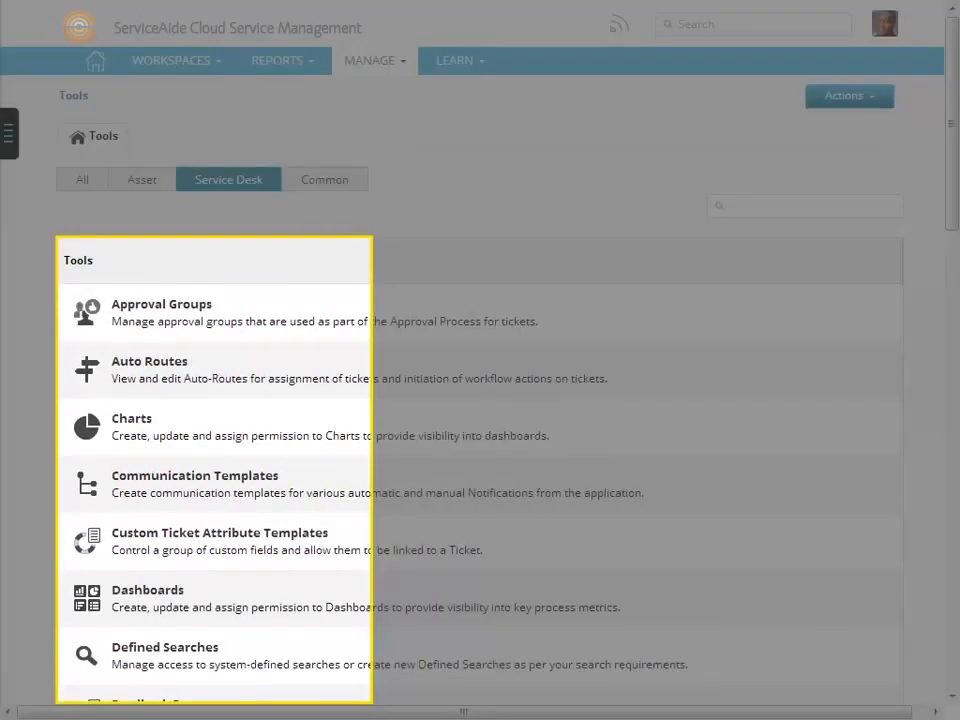
pyautogui.click(324, 180)
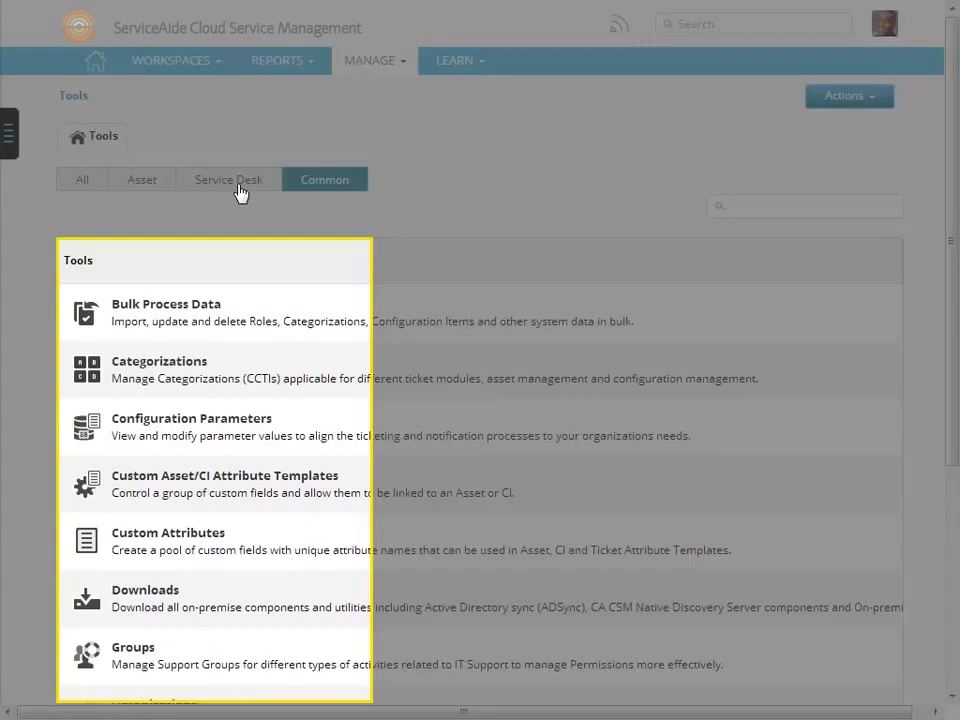
pyautogui.click(82, 180)
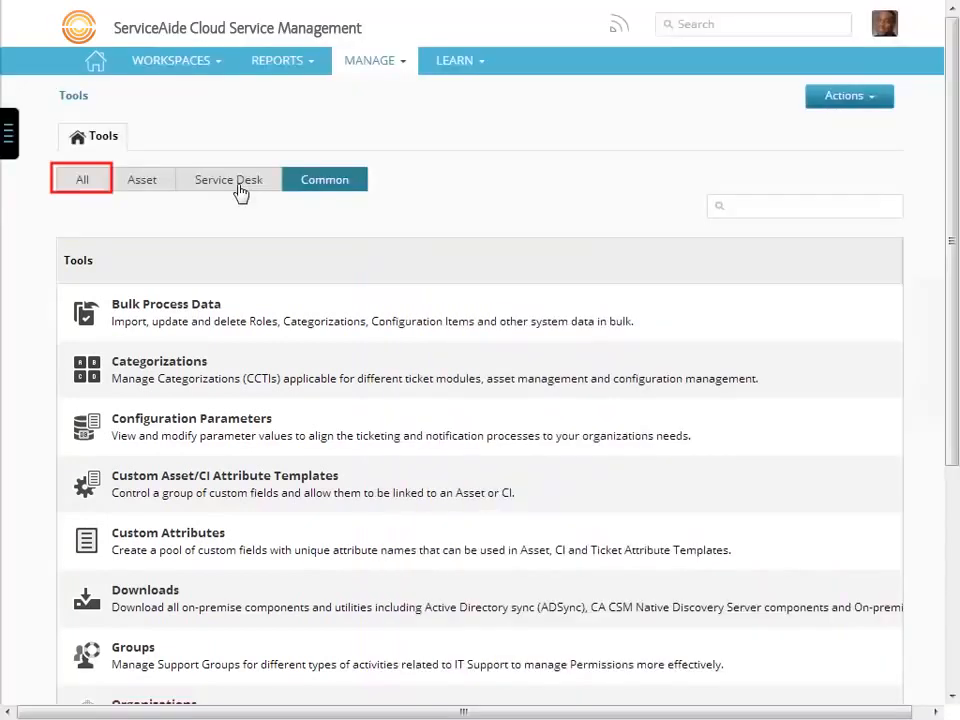
pyautogui.click(82, 180)
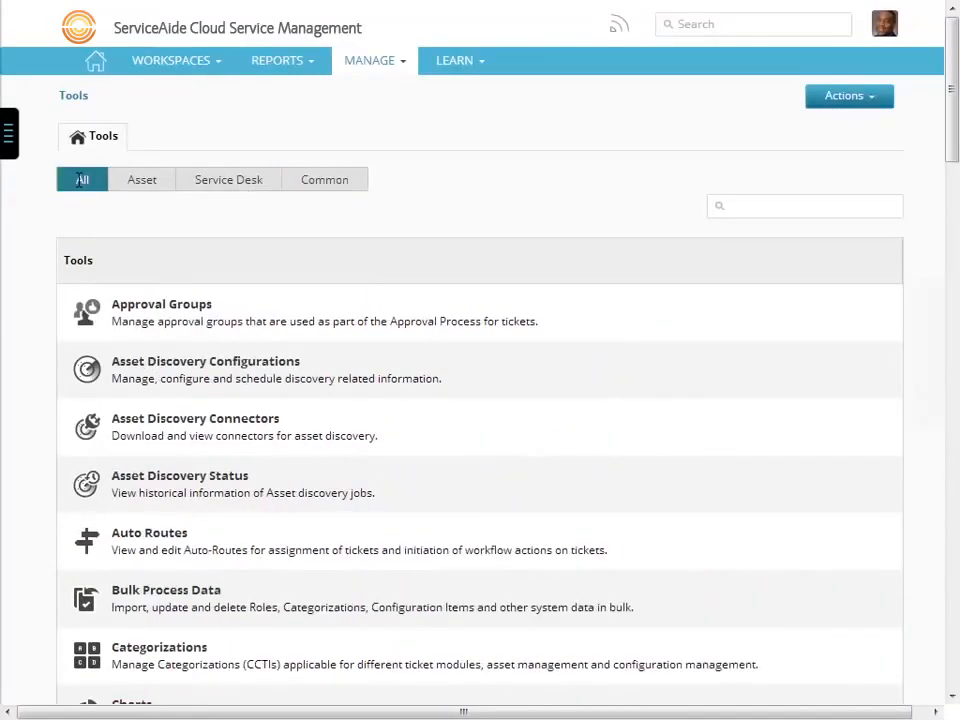
# Search the tools for "user" to find Users, then show the Learn menu's help links.
pyautogui.click(802, 204)
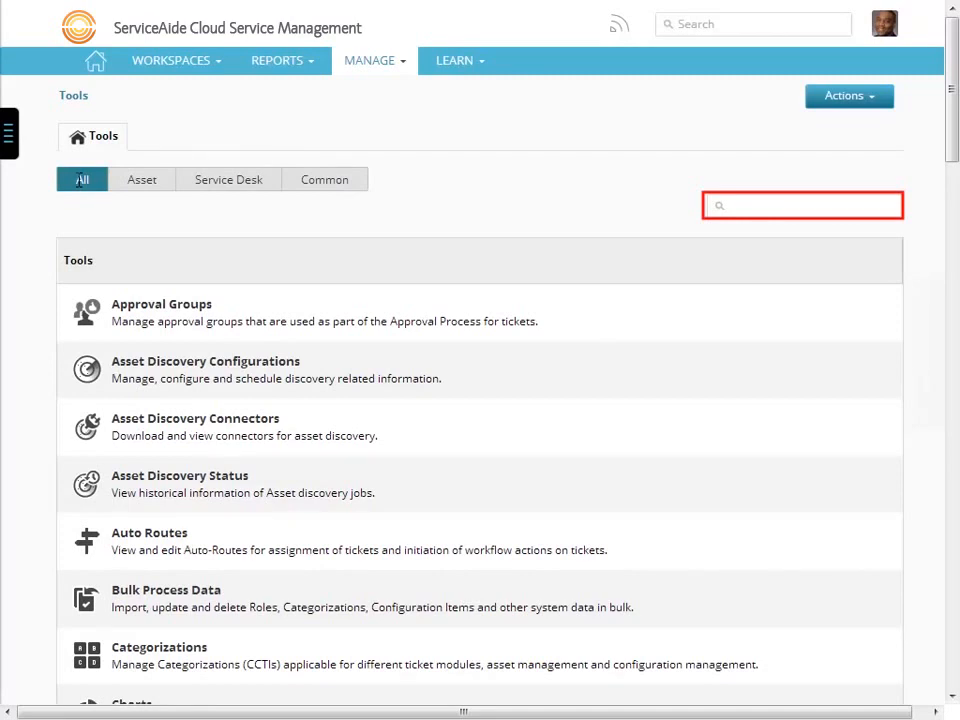
pyautogui.write('user')
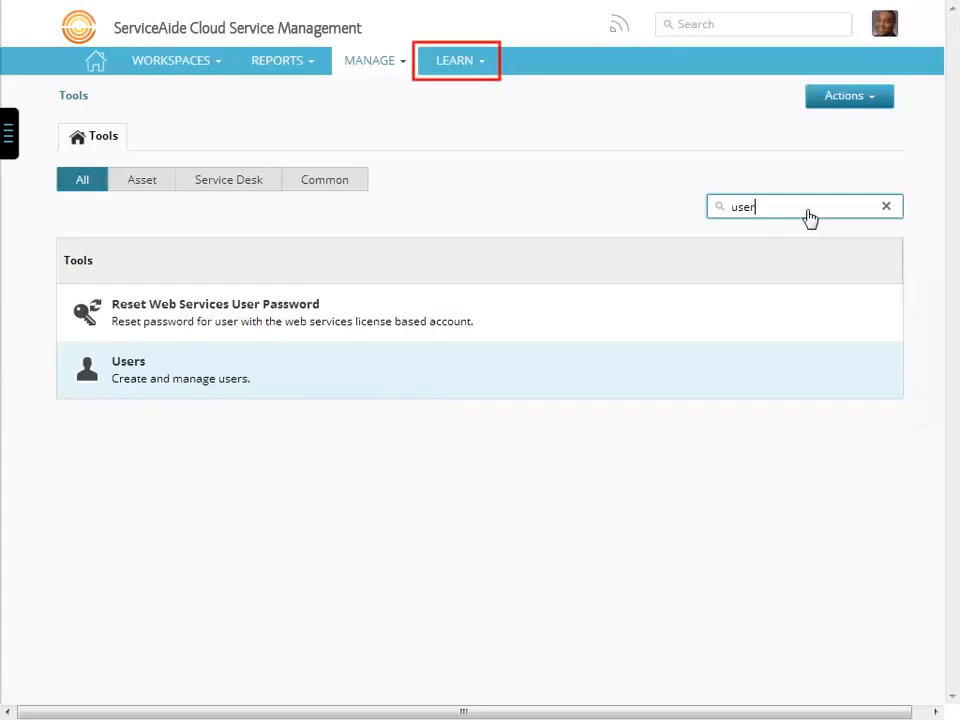
pyautogui.moveTo(470, 70)
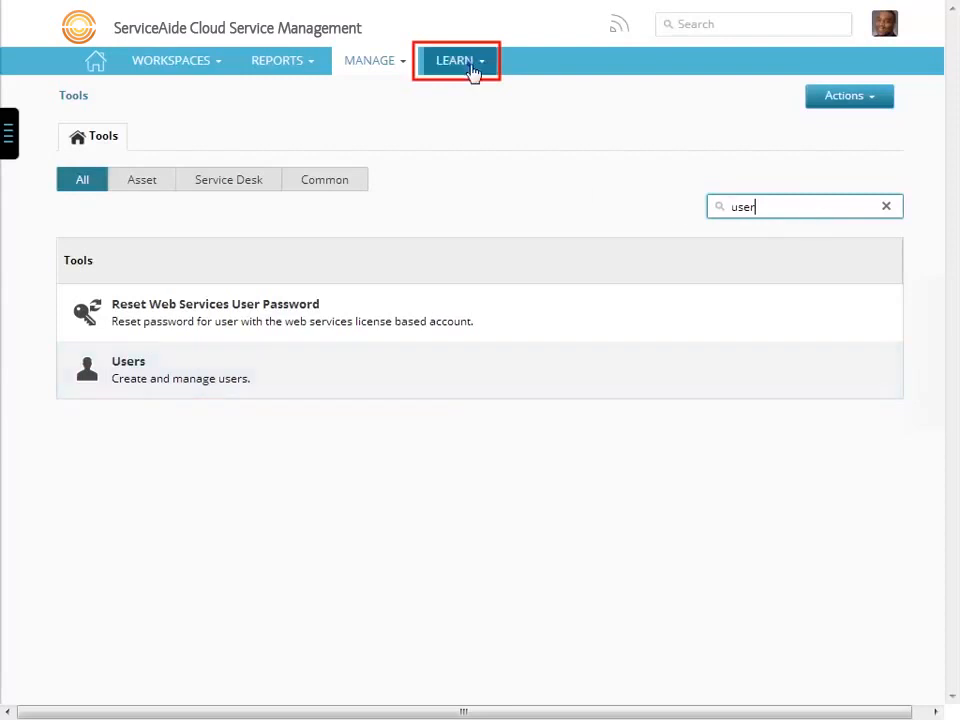
pyautogui.click(456, 60)
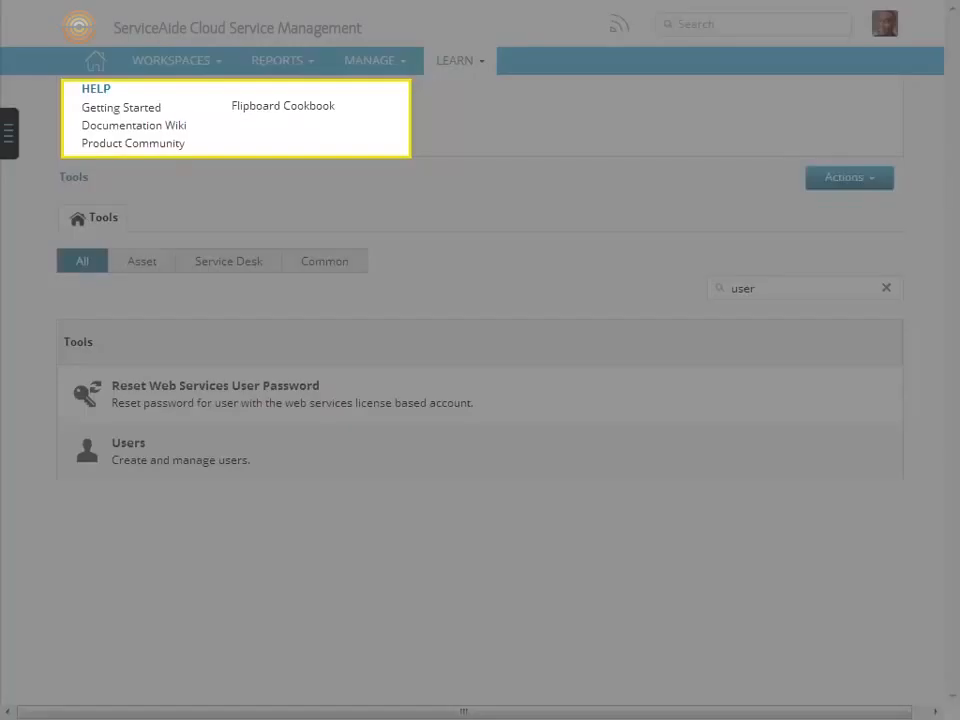